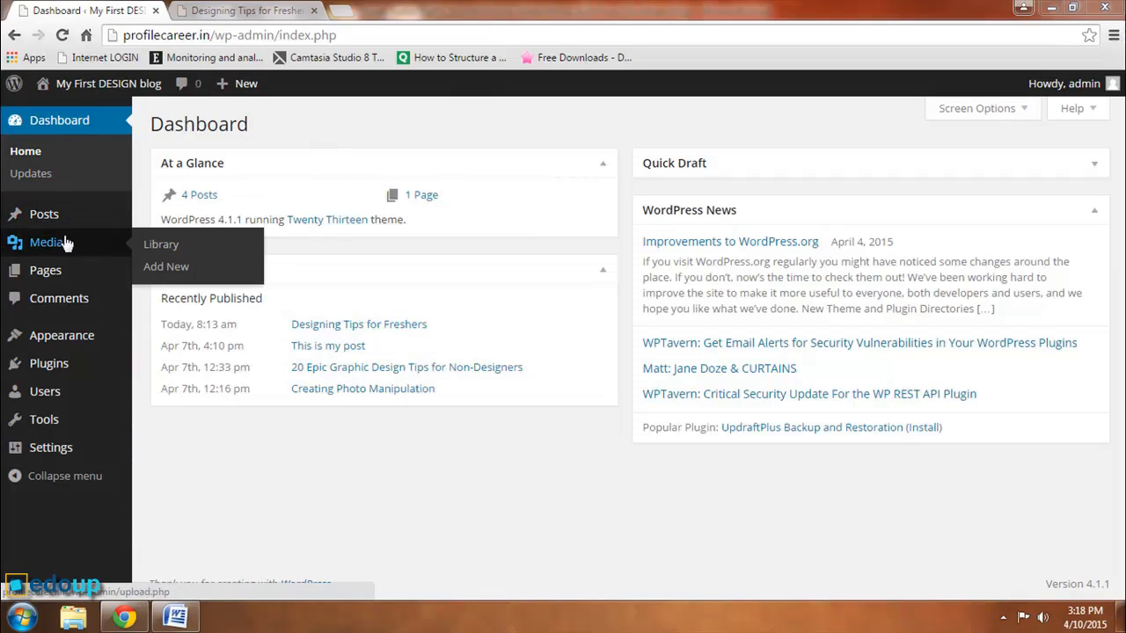
mouse_move(44, 214)
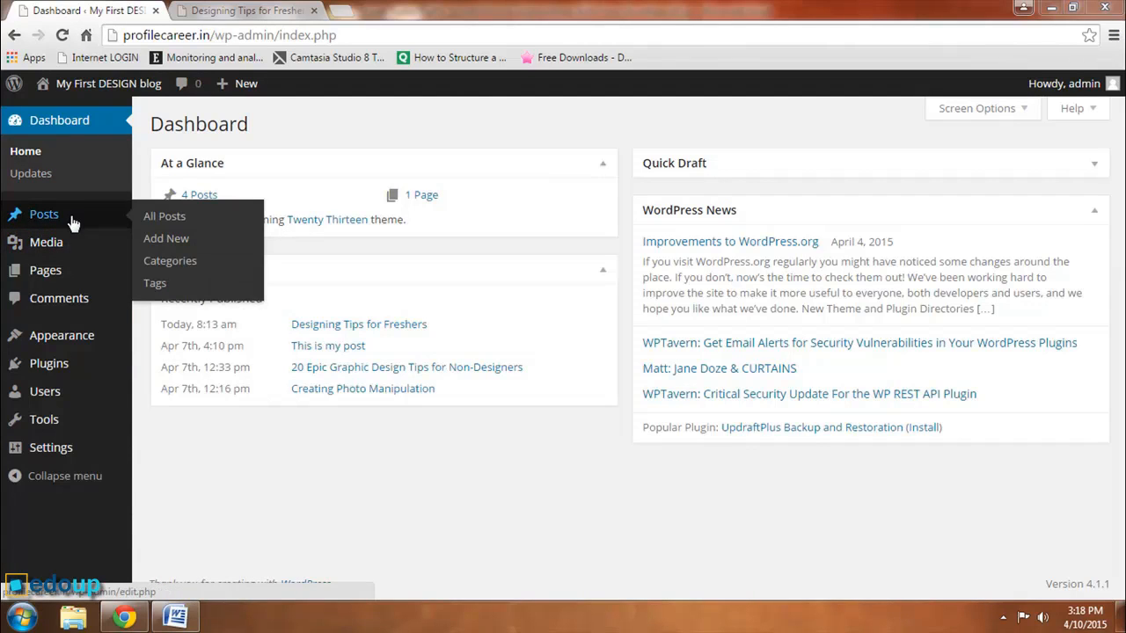
From All Posts, open the edit screen of '20 Epic Graphic Design Tips for Non-Designers'
click(164, 215)
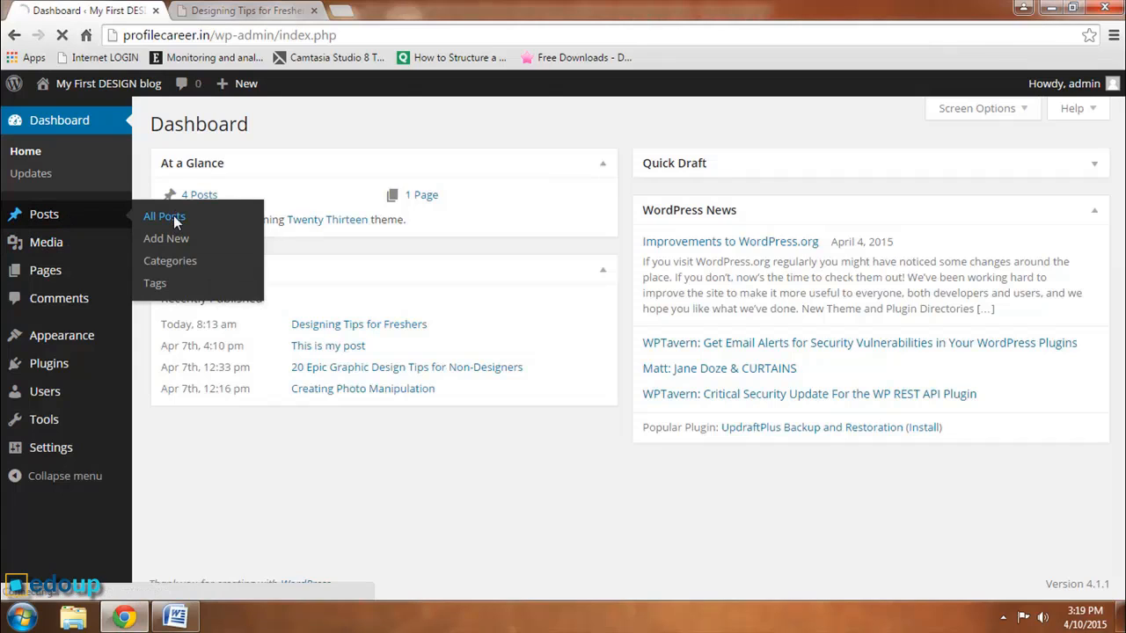
click(165, 217)
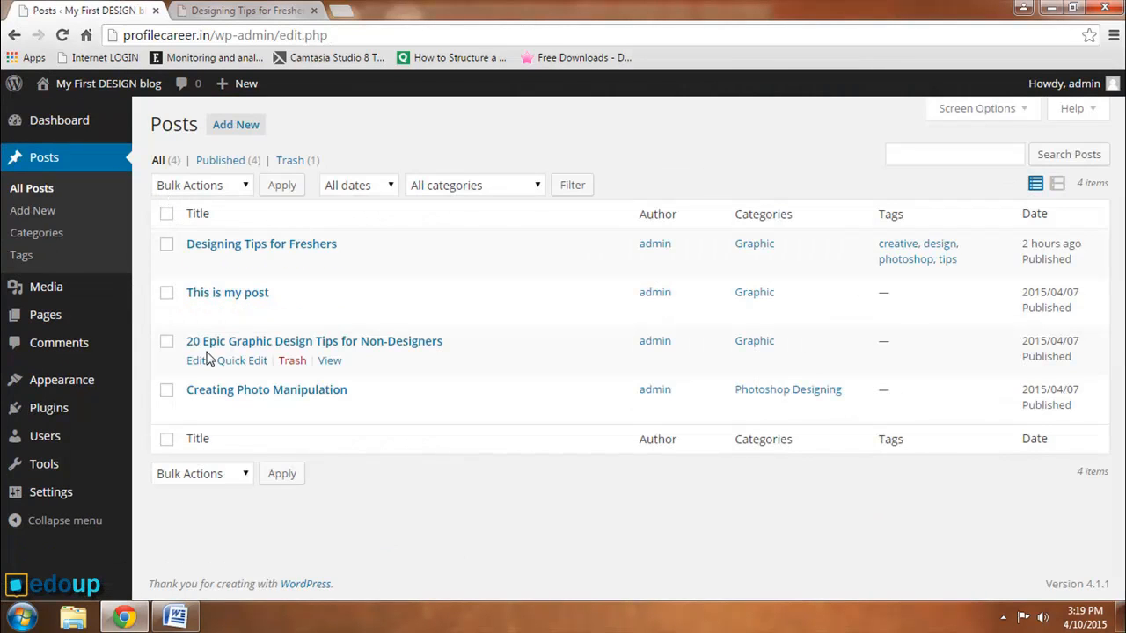
click(195, 360)
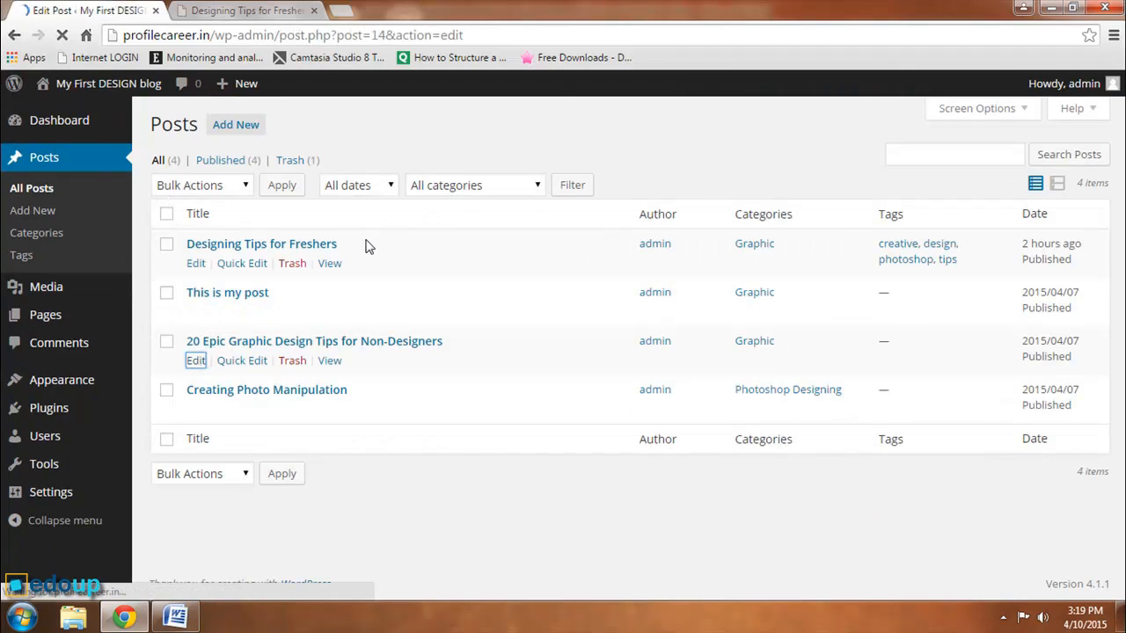
click(196, 360)
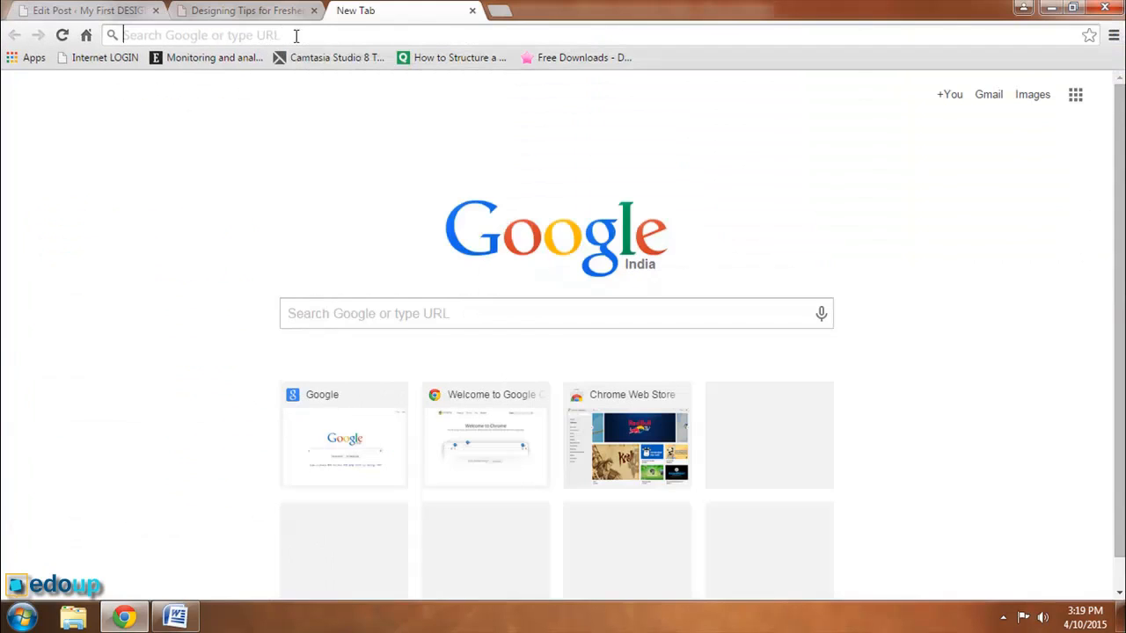
Go to youtube.com and search 'photoshop designing tips', accepting the corrected spelling
text(yo)
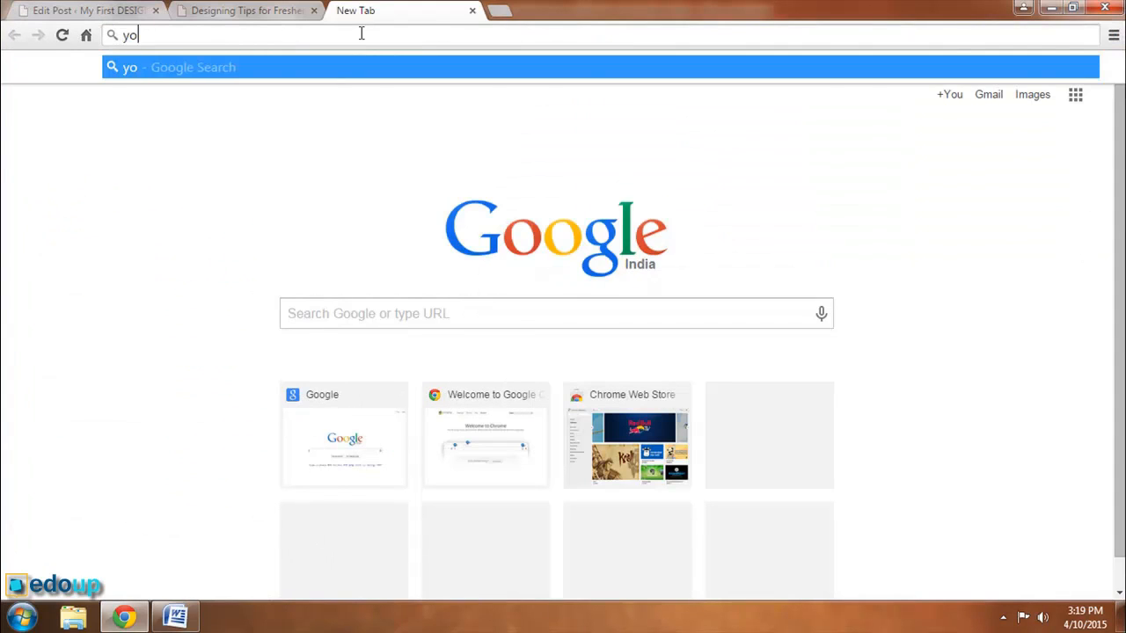
text(utu)
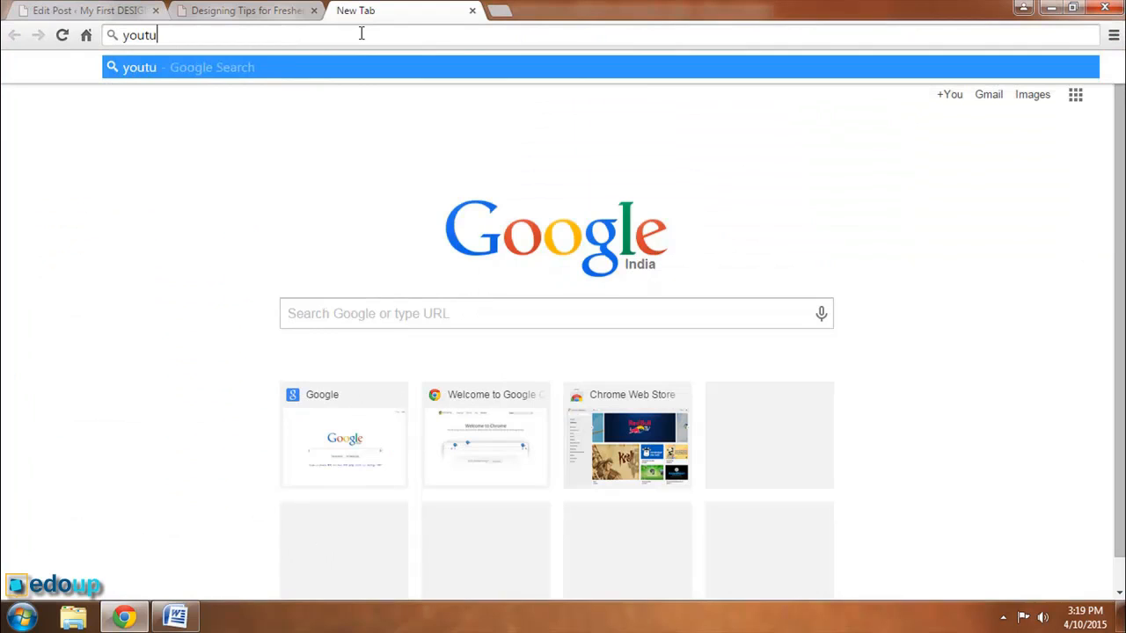
text(be.com)
text(photosh)
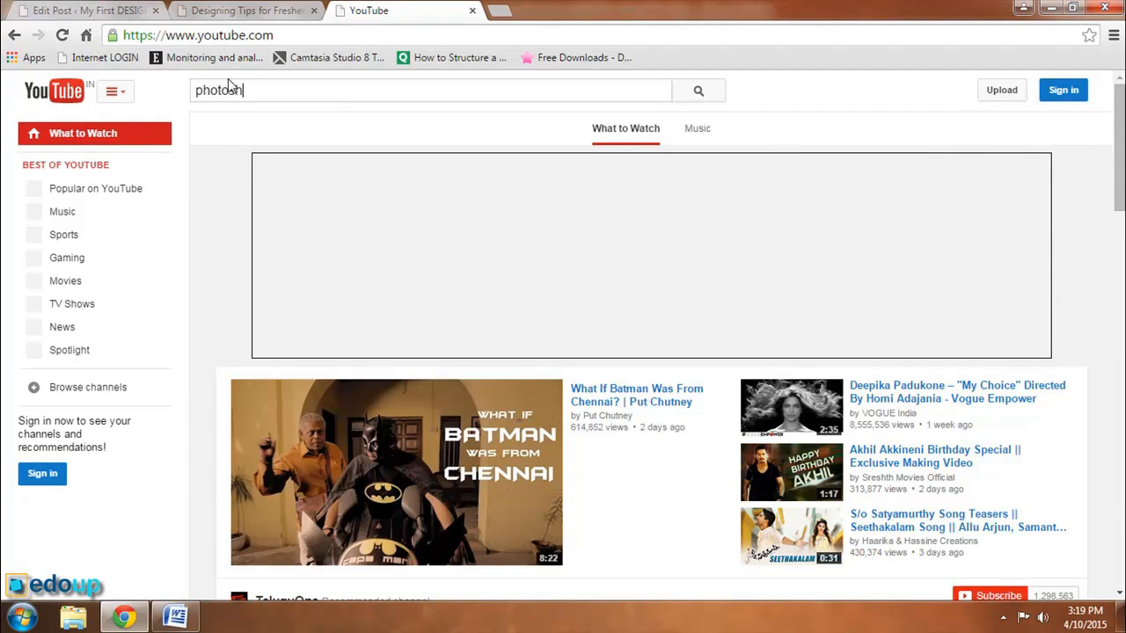
text(op deesinging tips)
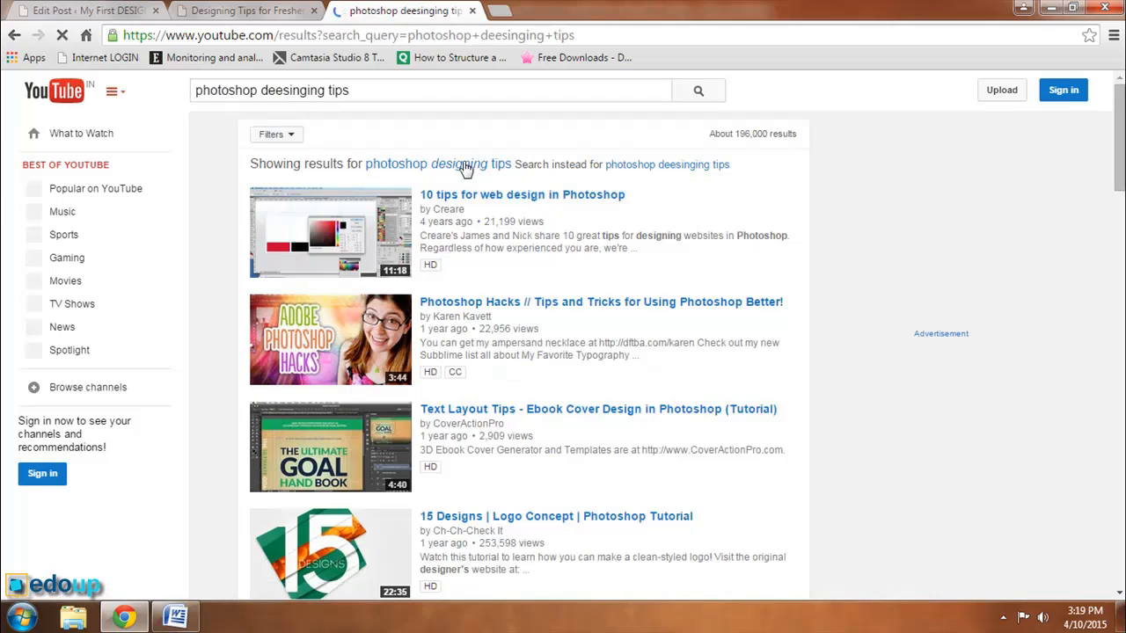
click(438, 164)
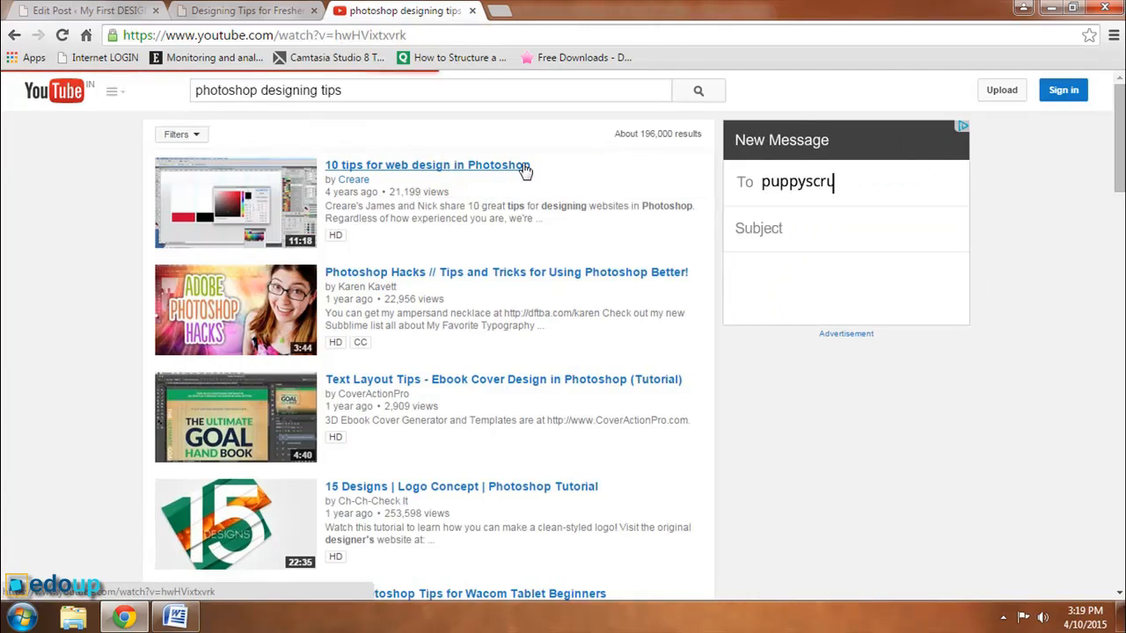
Open '10 tips for web design in Photoshop' and check its More, Share and Add to options
click(428, 164)
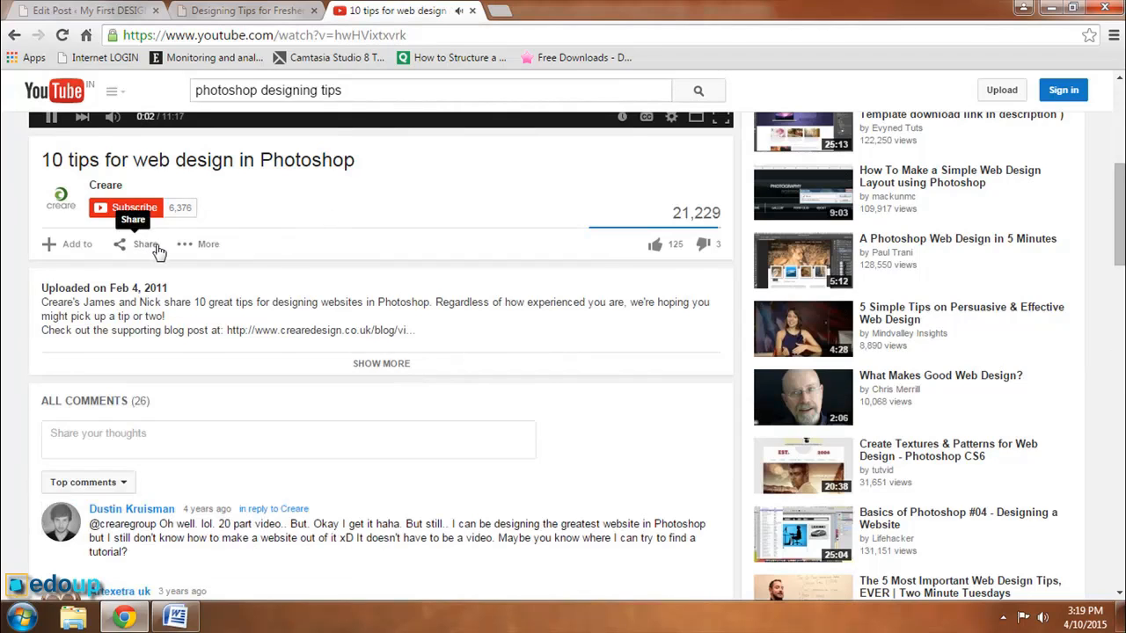
click(208, 243)
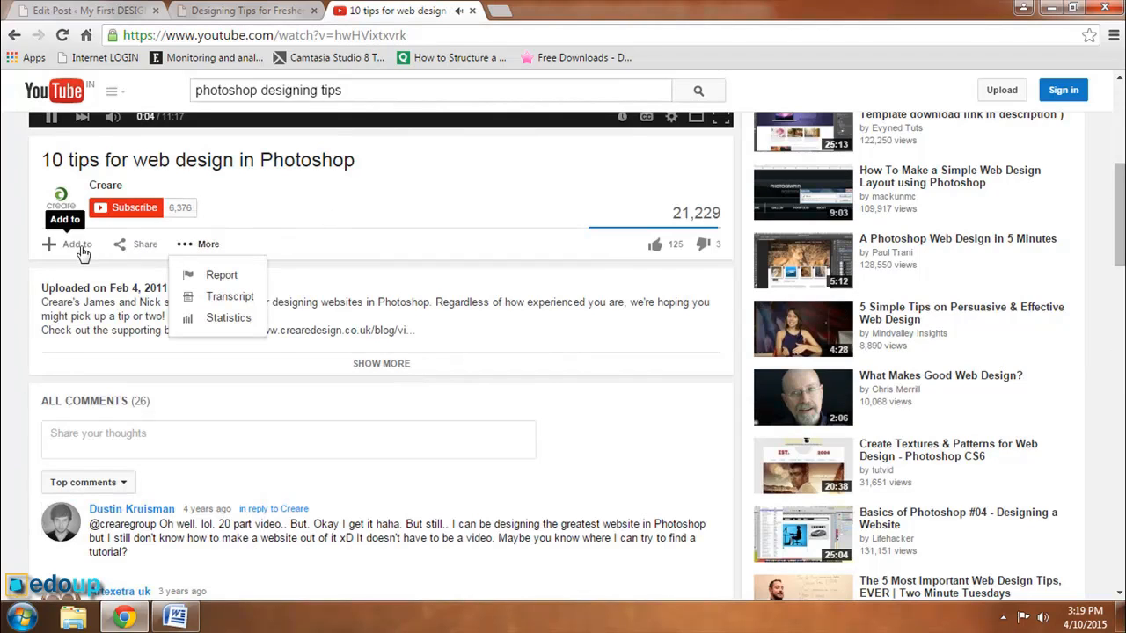
click(66, 244)
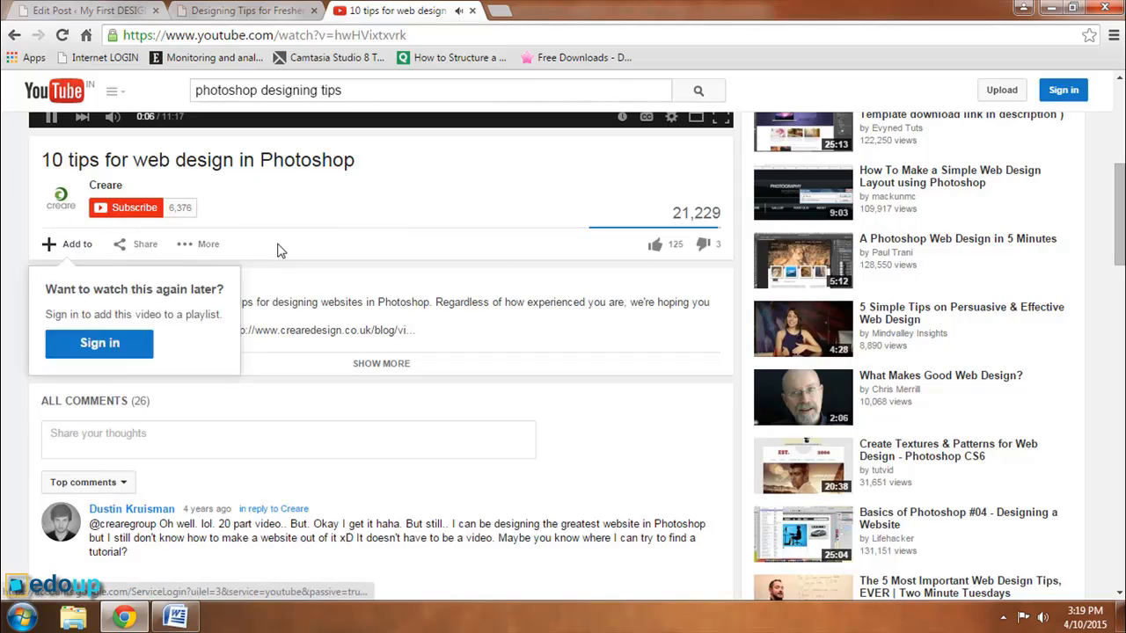
click(137, 243)
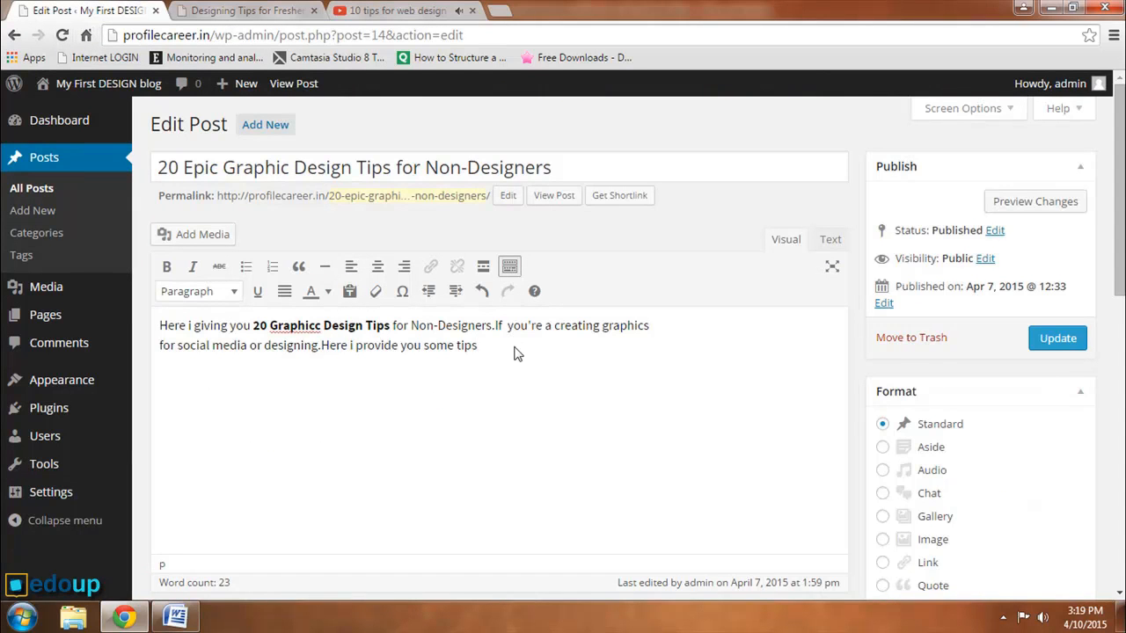
Add the line 'Here i add my First VIDEO' to the post body
text(Here i)
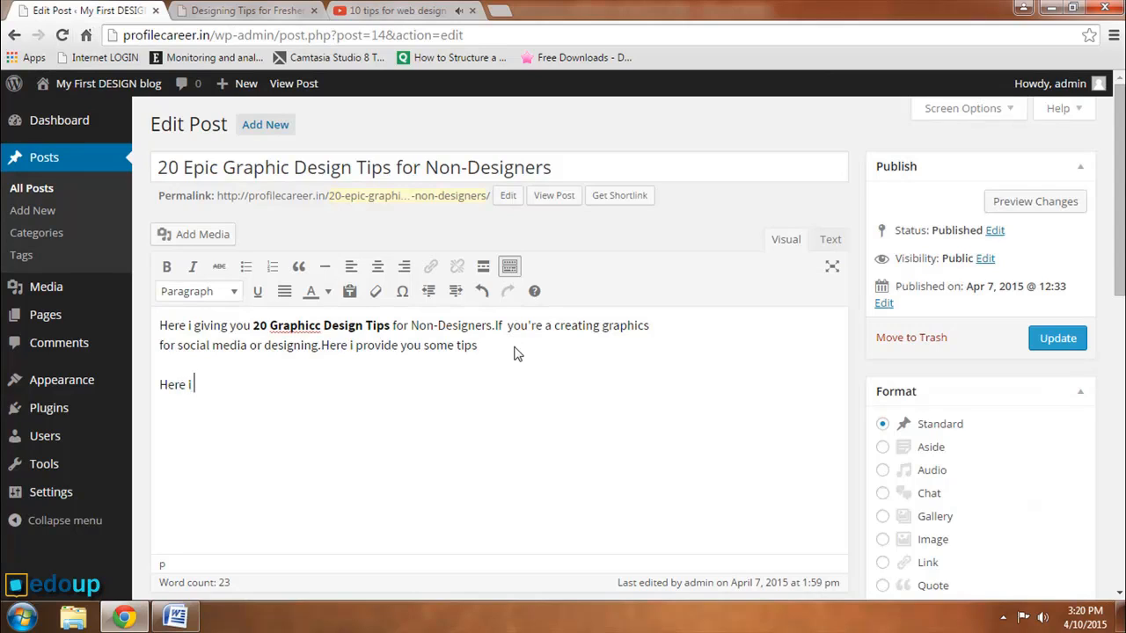
text(add my)
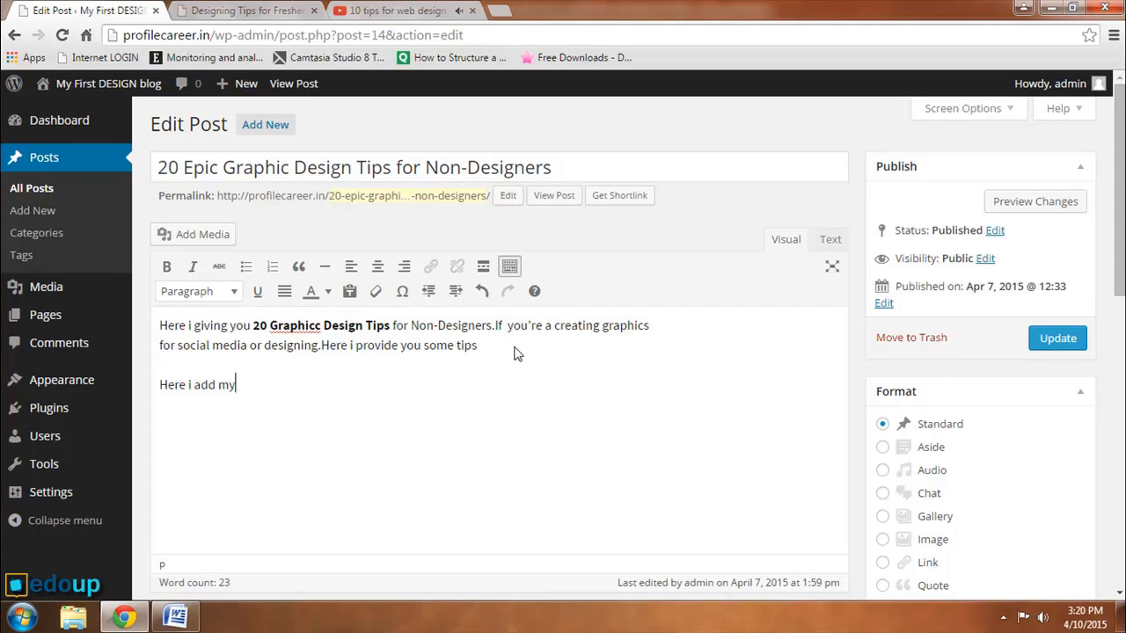
text(First)
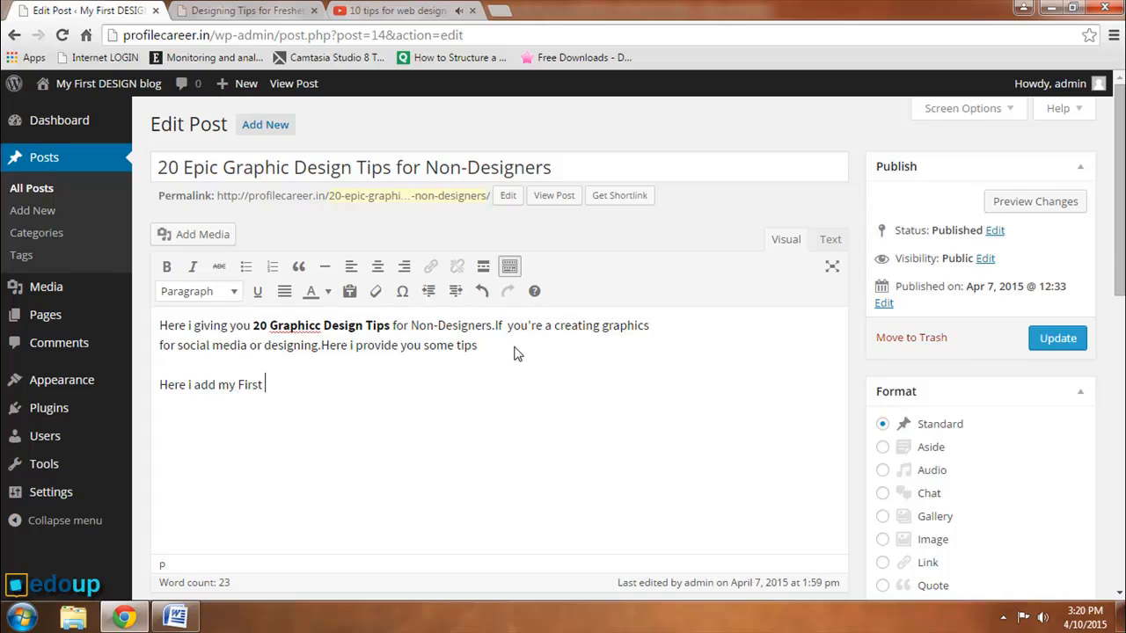
text(VIDEO:-)
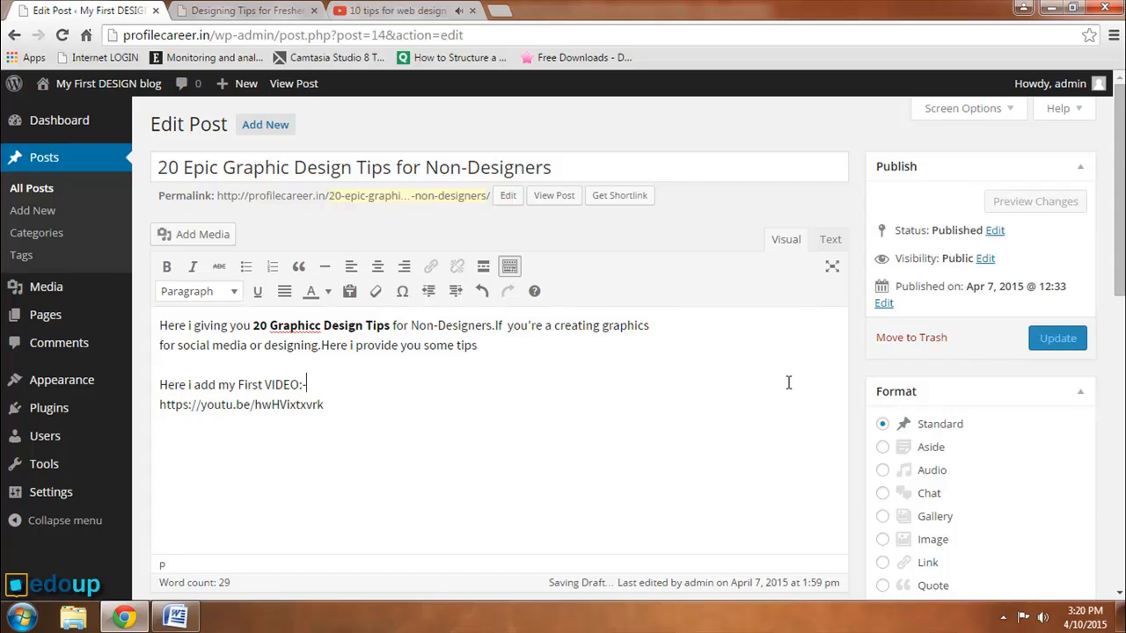
Update the published post to save the new video line
click(1057, 337)
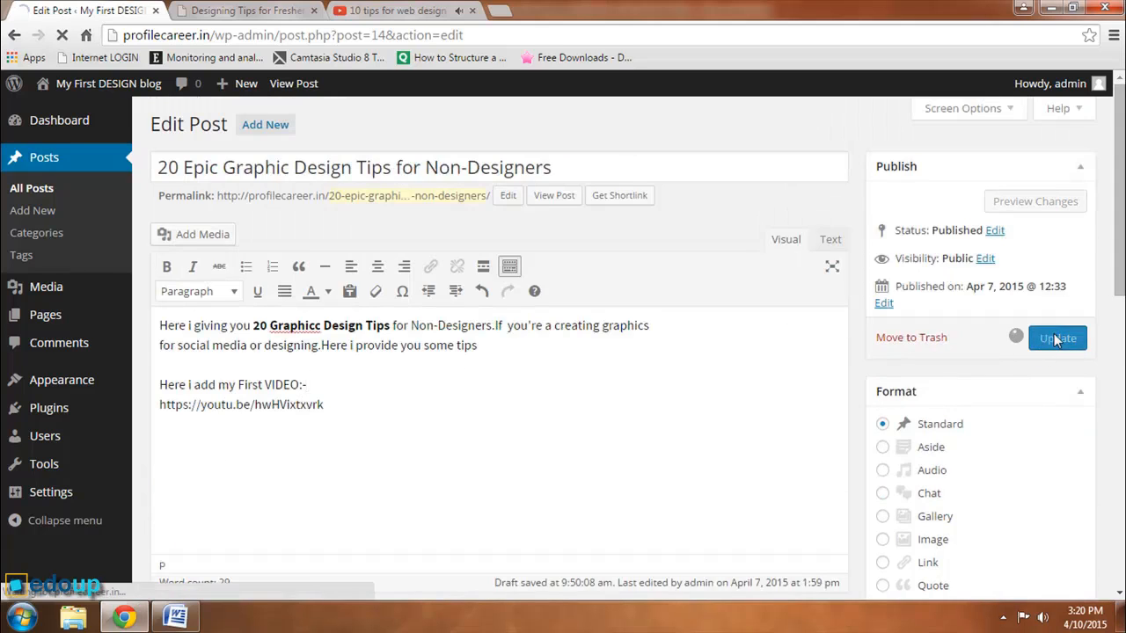
click(1057, 338)
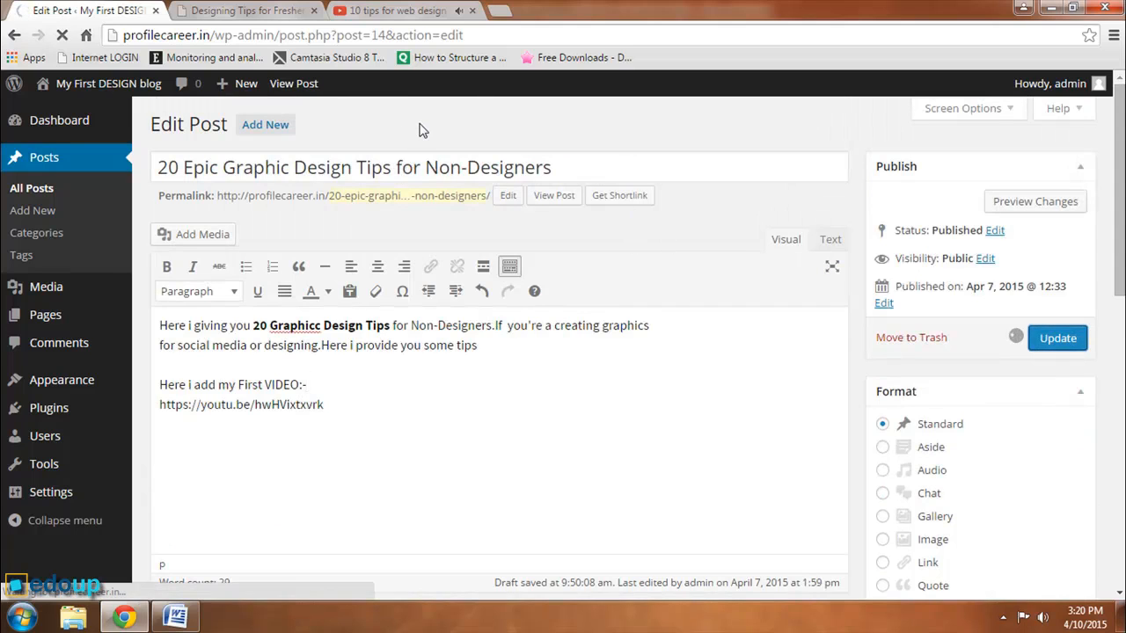
click(1057, 338)
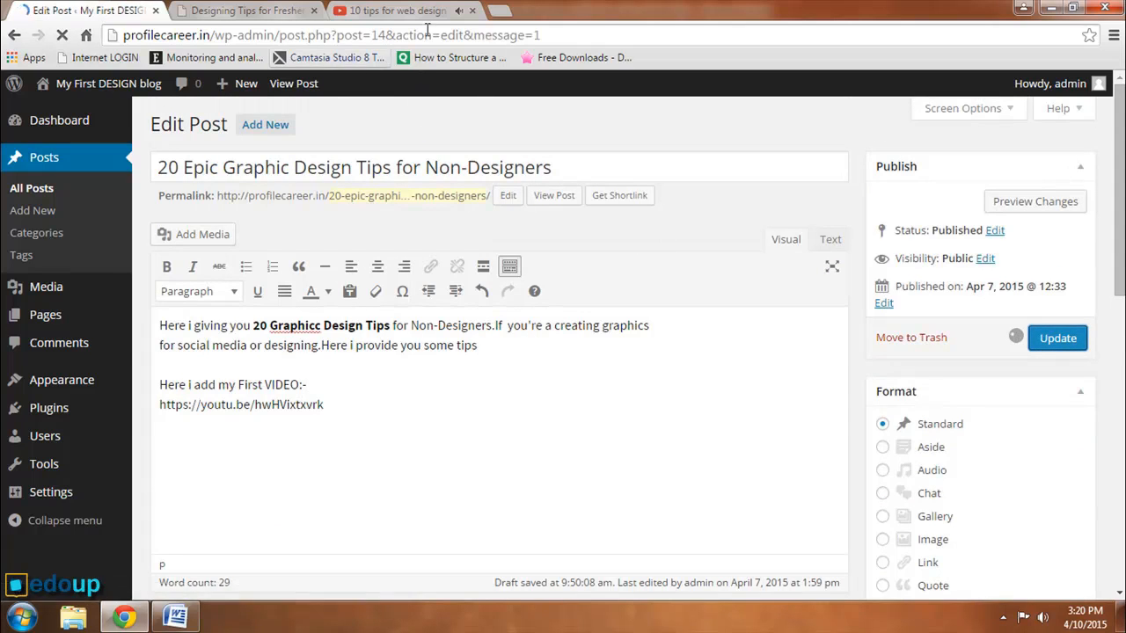
click(1057, 338)
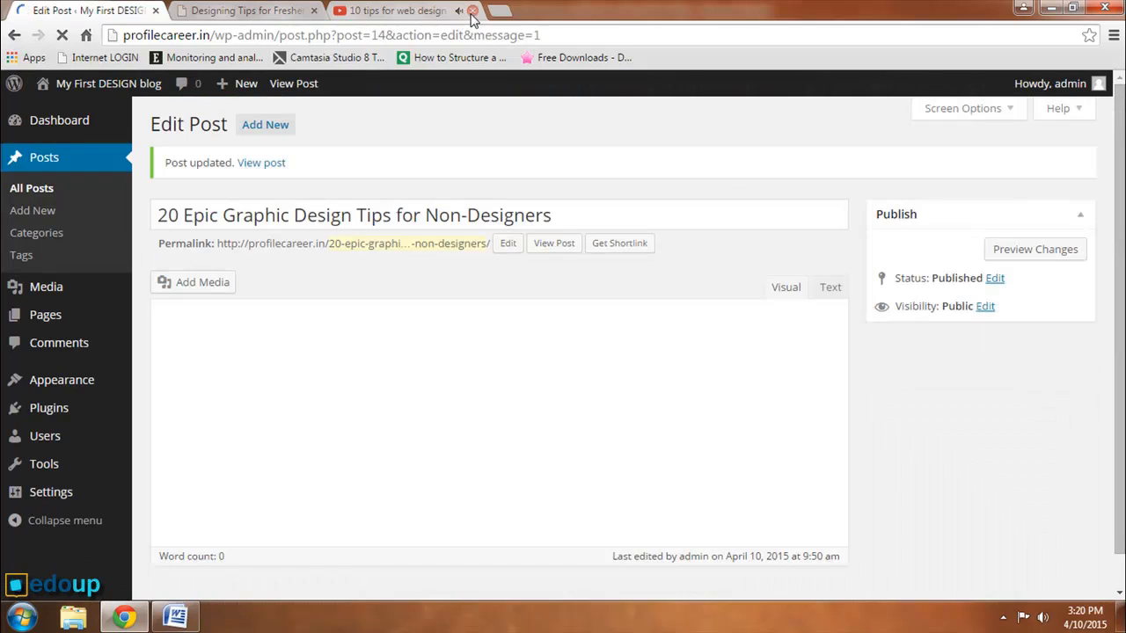
Close the YouTube tab and open the '20 Epic Graphic Design Tips' post on the live blog
click(472, 11)
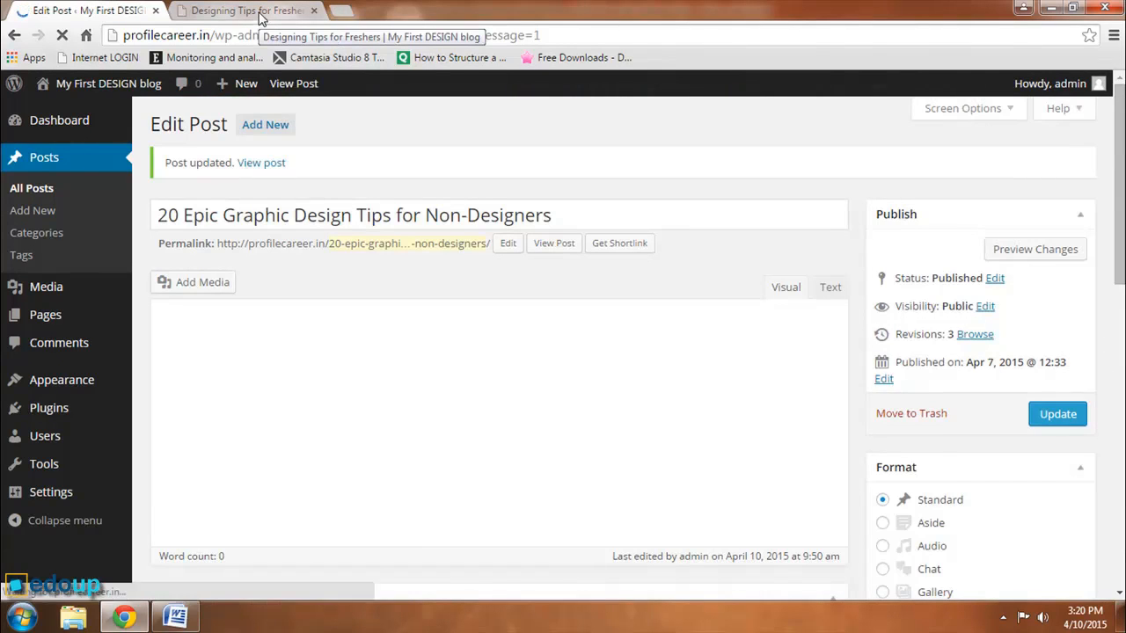
click(246, 10)
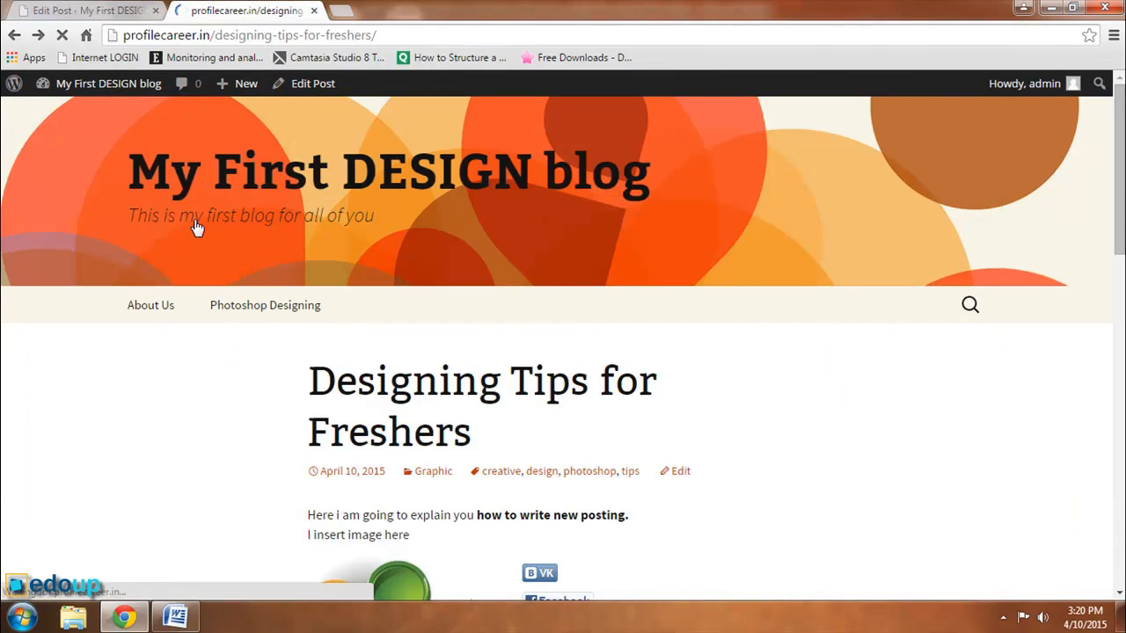
scroll(down, 3)
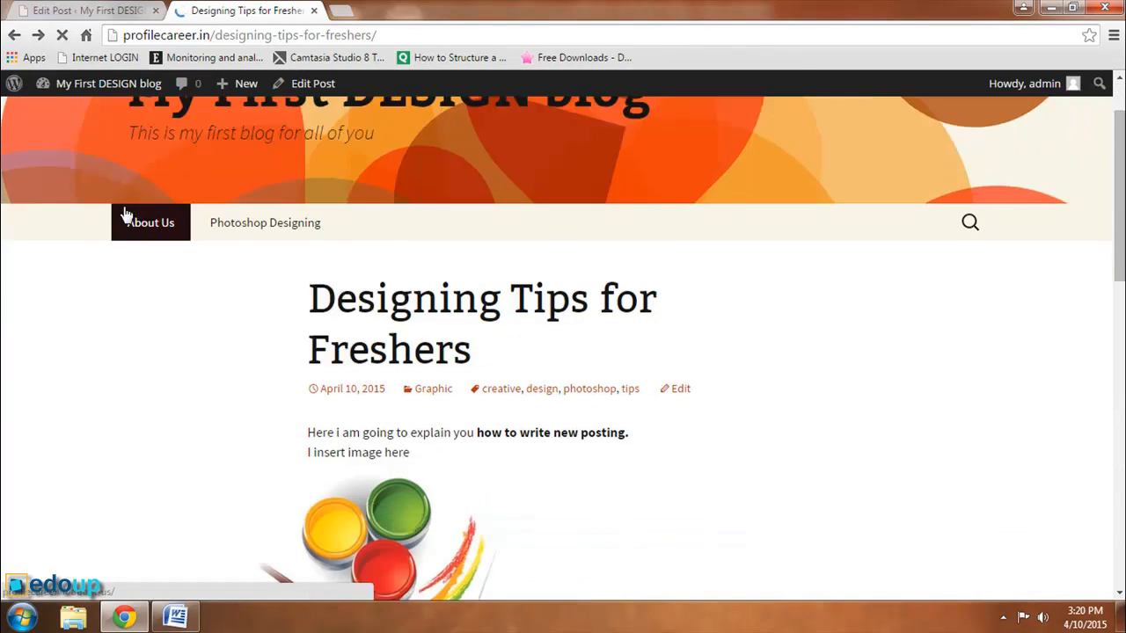
scroll(up, 3)
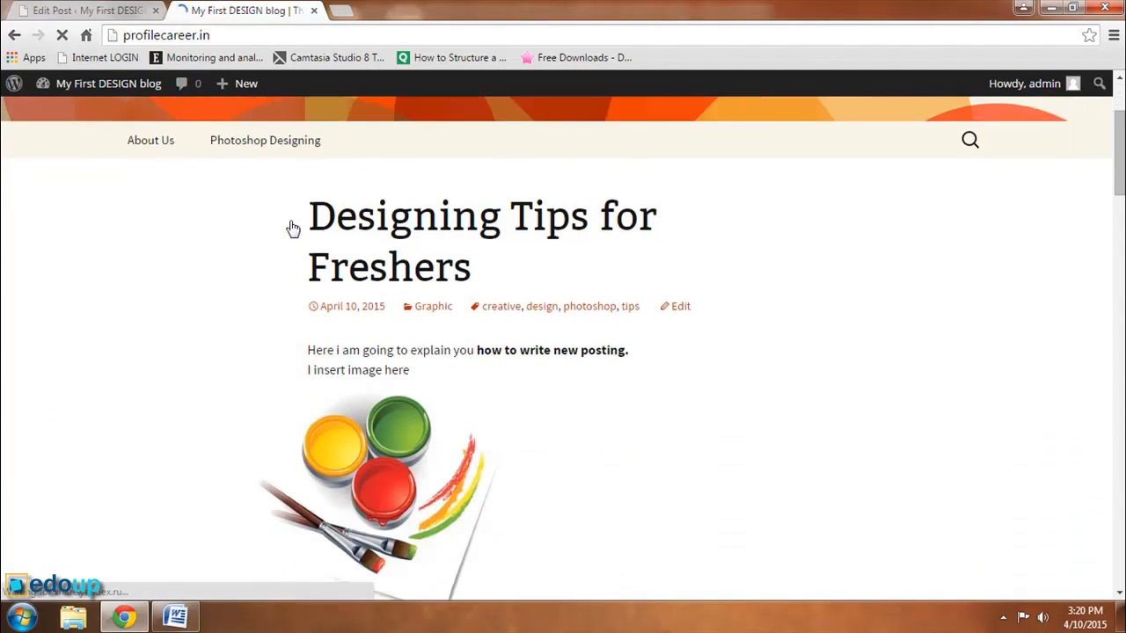
scroll(down, 3)
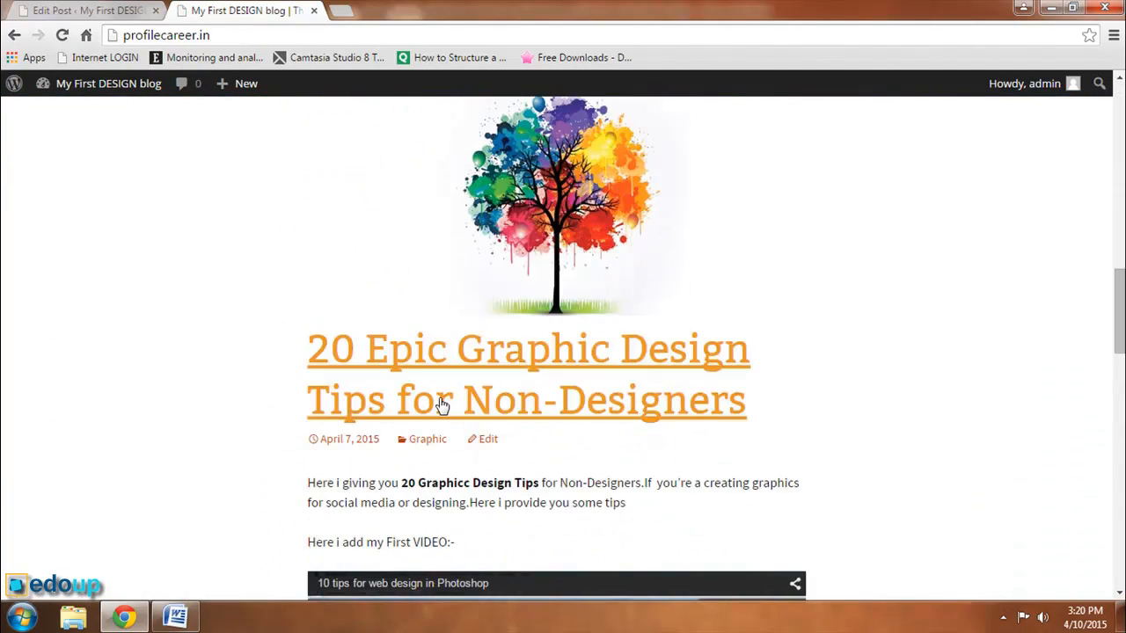
click(525, 374)
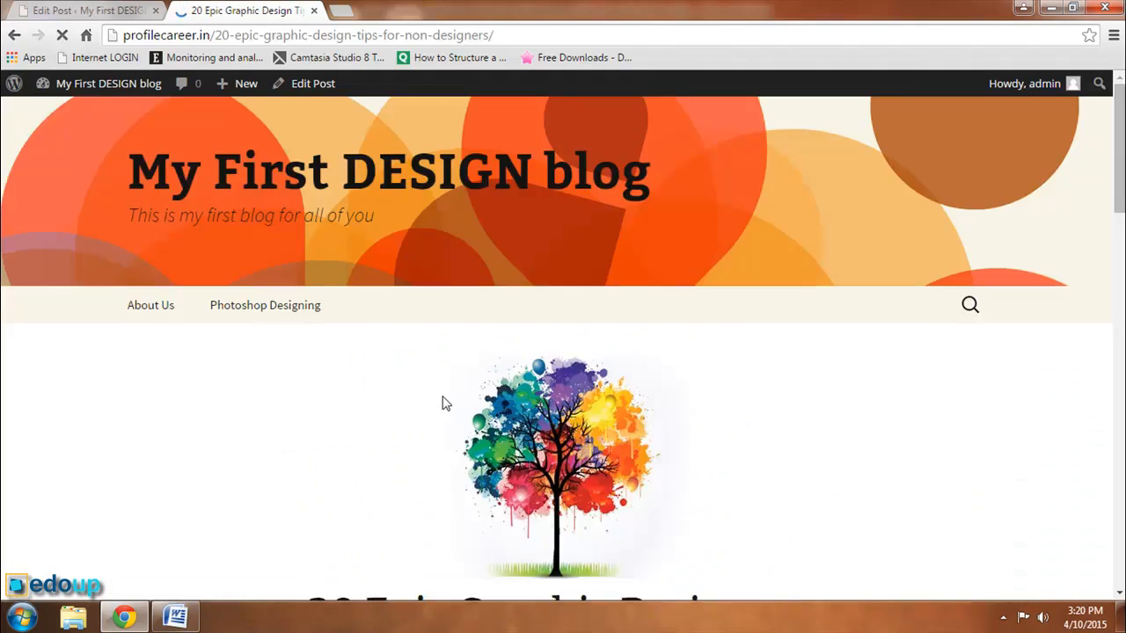
Play the embedded '10 tips for web design in Photoshop' video in the post
scroll(down, 3)
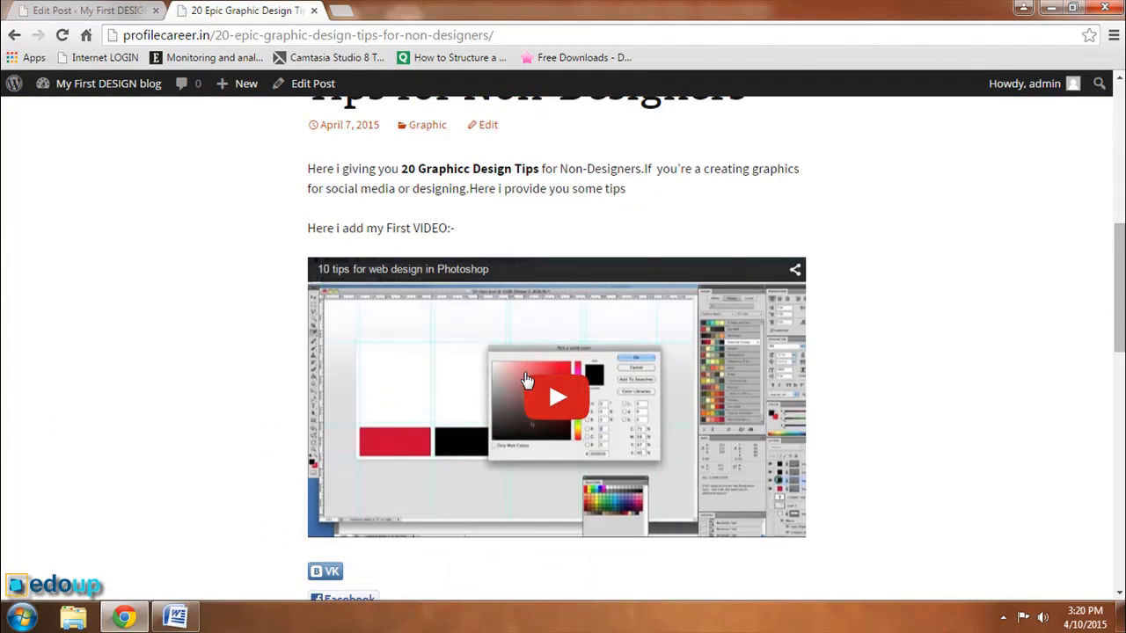
click(555, 396)
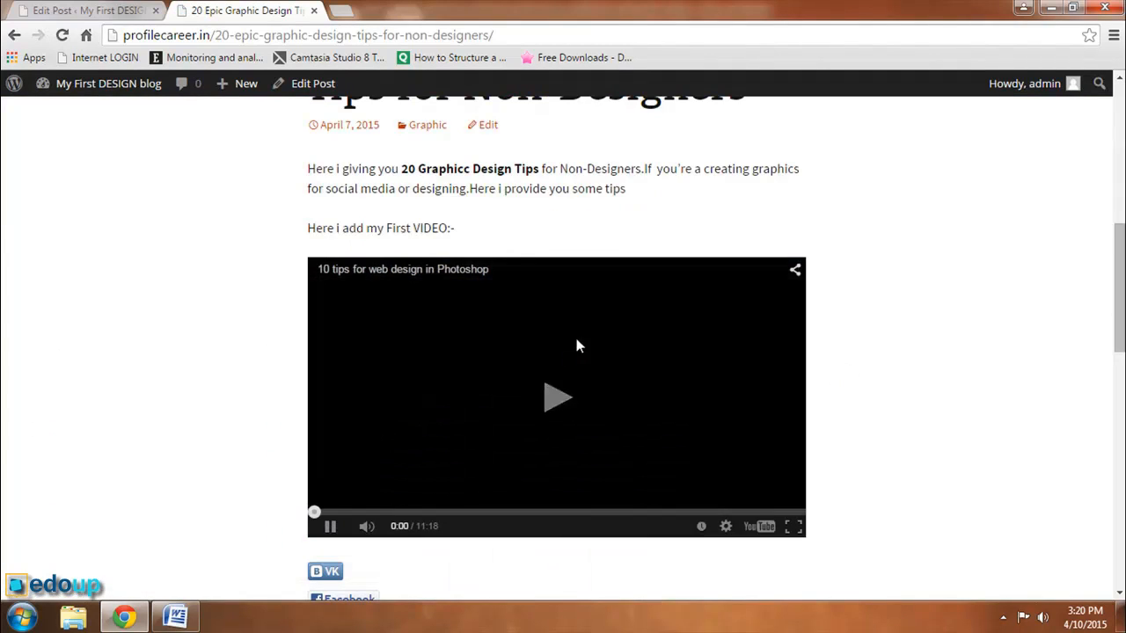
click(556, 397)
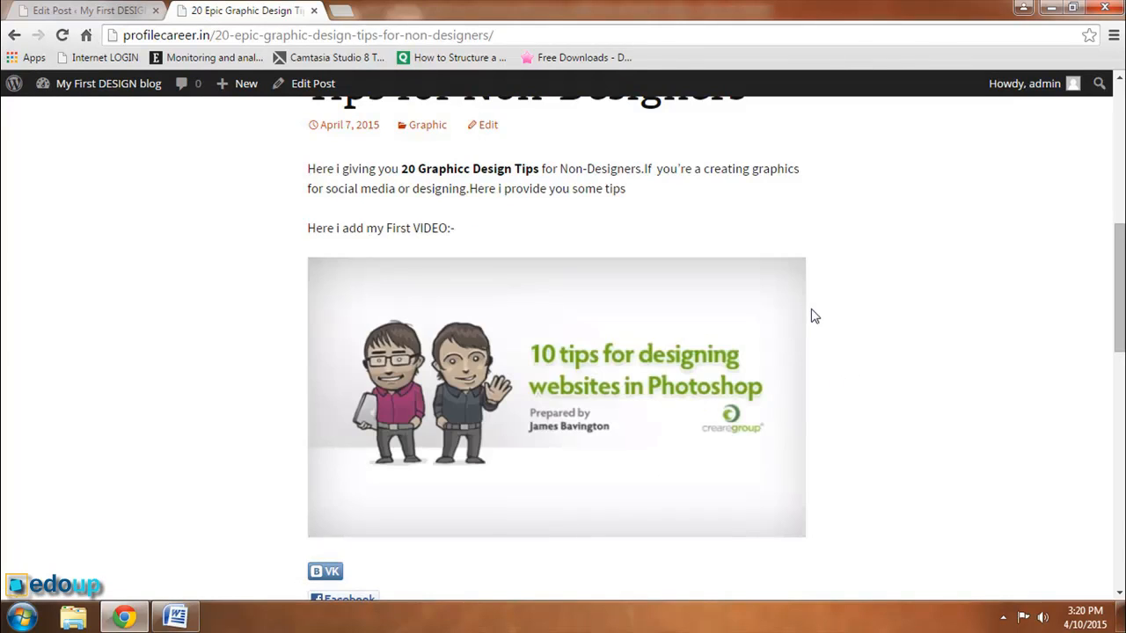
click(556, 396)
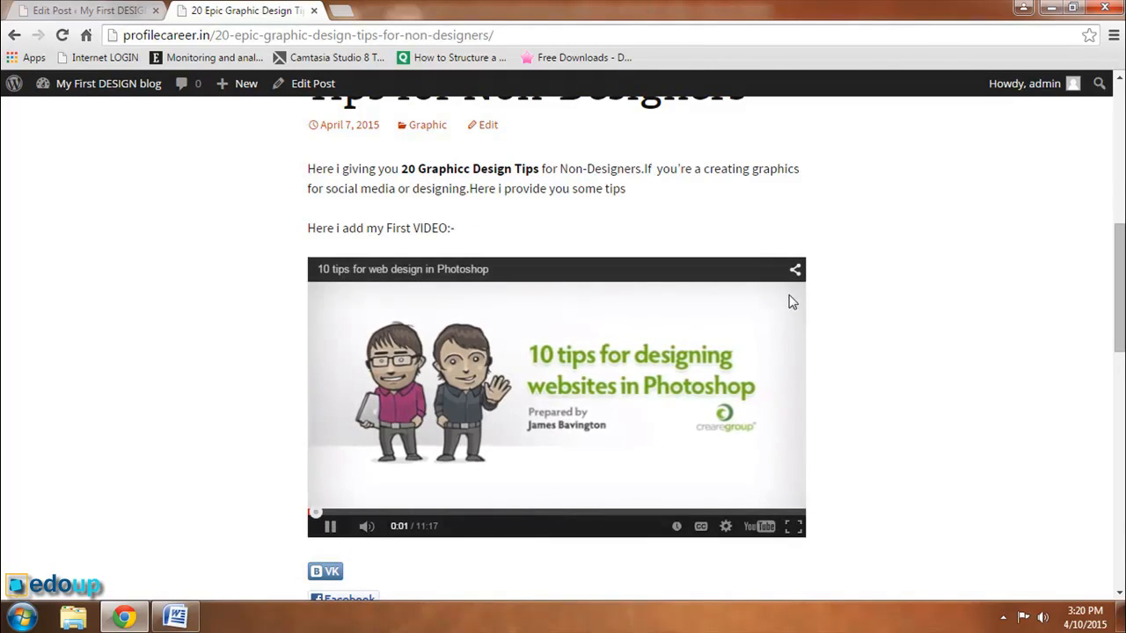